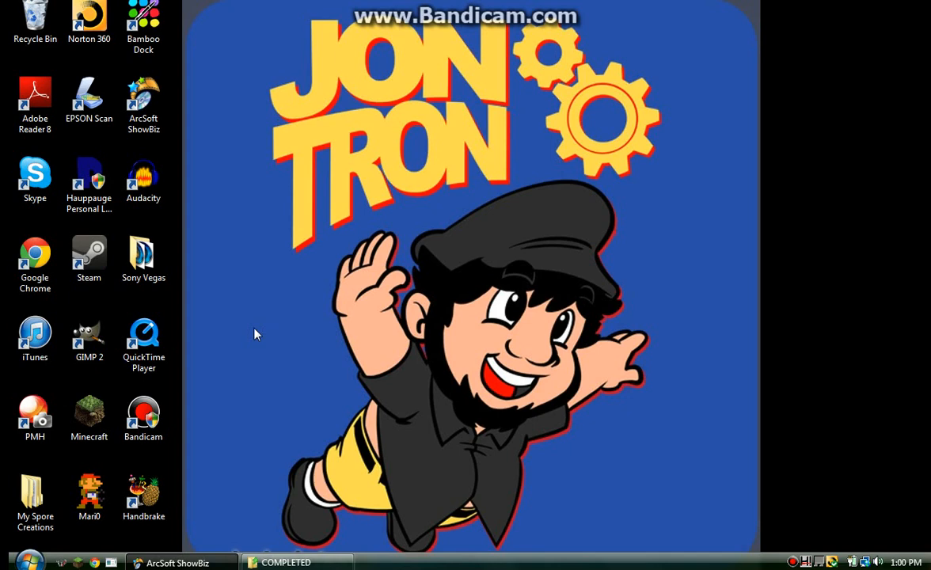
pyautogui.moveTo(455, 380)
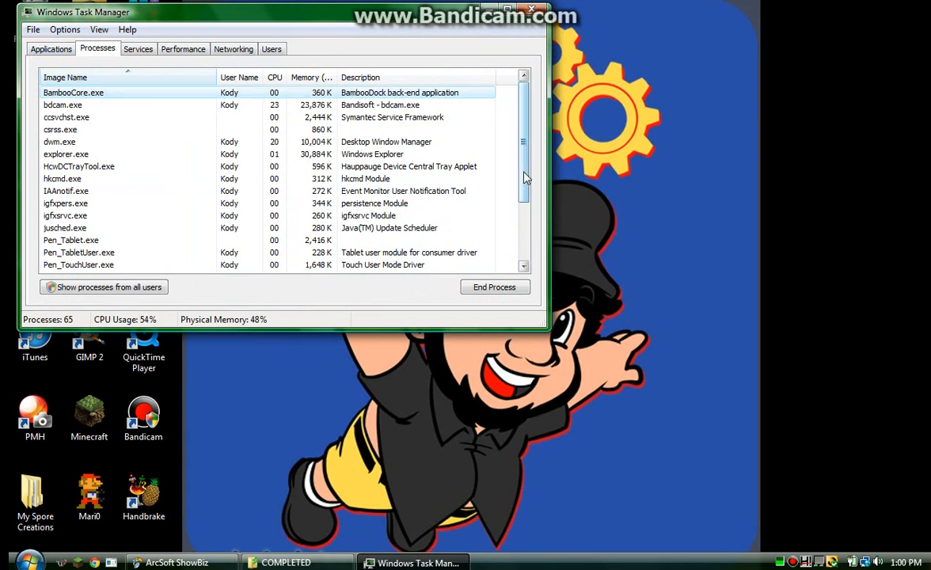
# Set TMShowBiz.exe to High priority in Task Manager and return to ShowBiz
pyautogui.scroll(-3)
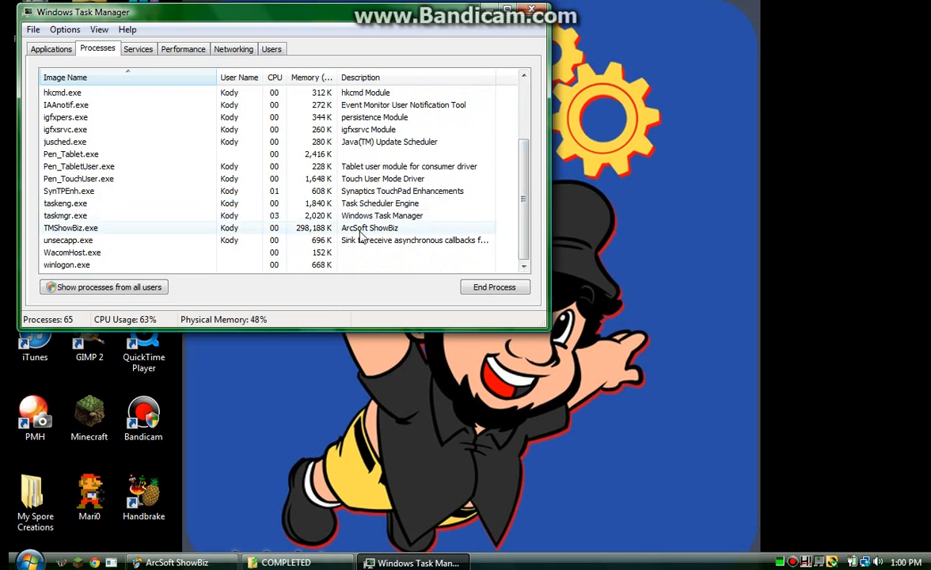
pyautogui.rightClick(71, 228)
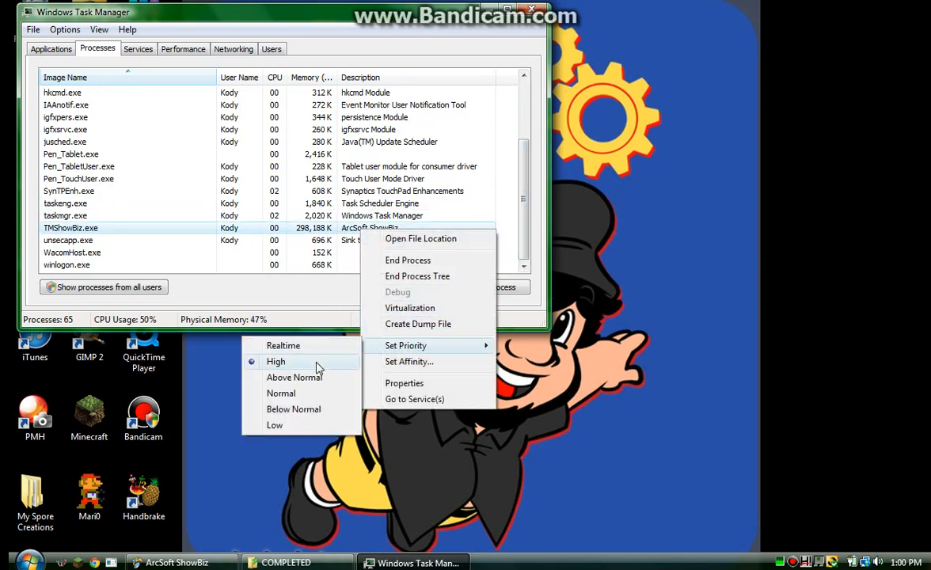
pyautogui.click(276, 360)
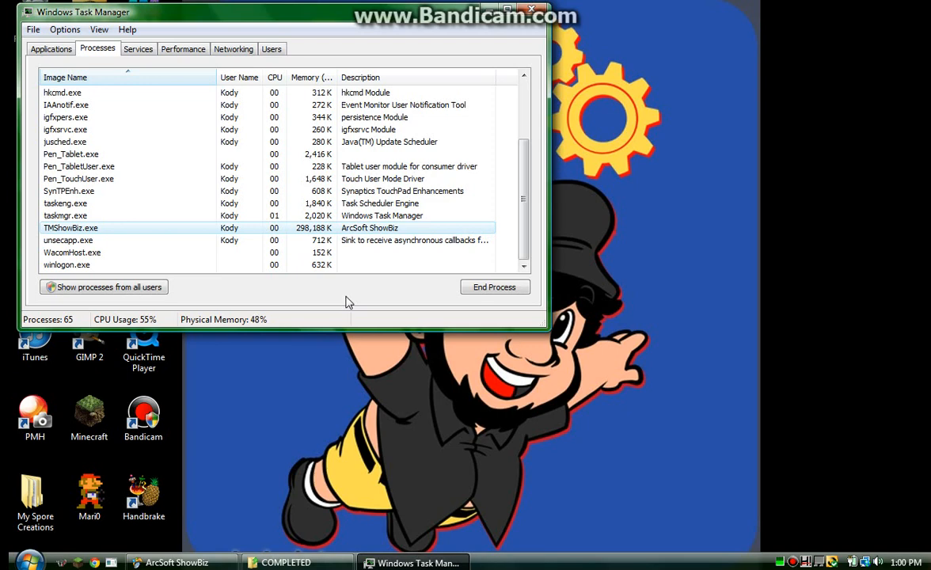
pyautogui.click(530, 11)
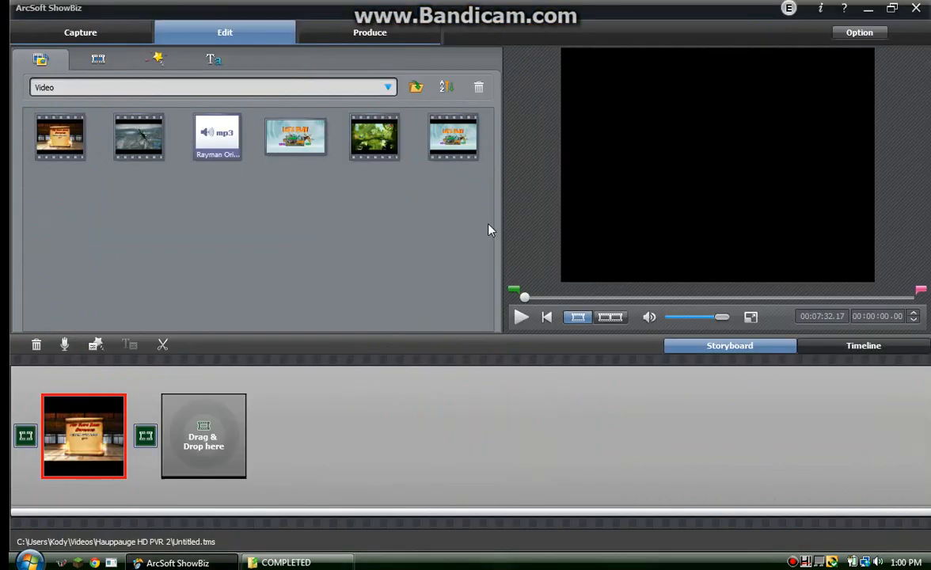
pyautogui.moveTo(893, 27)
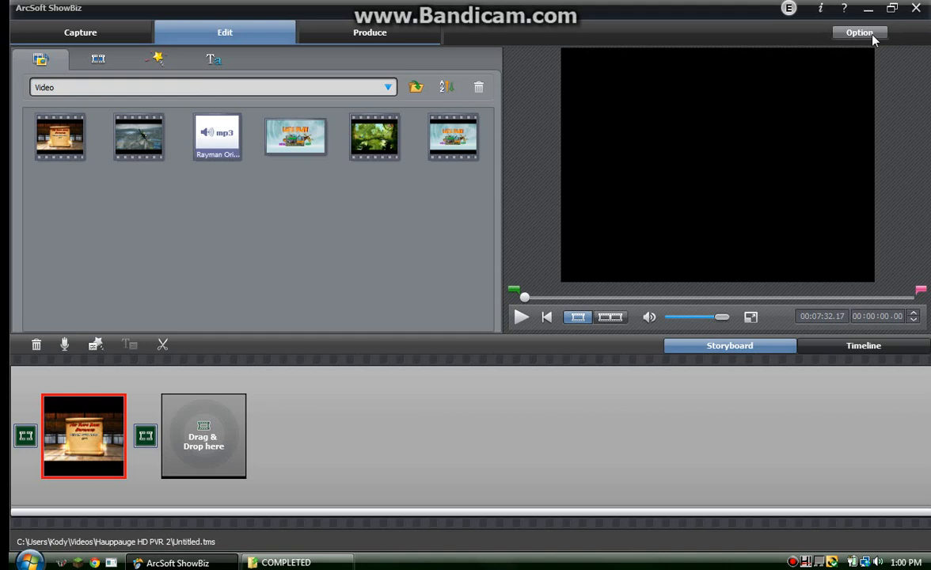
pyautogui.moveTo(833, 151)
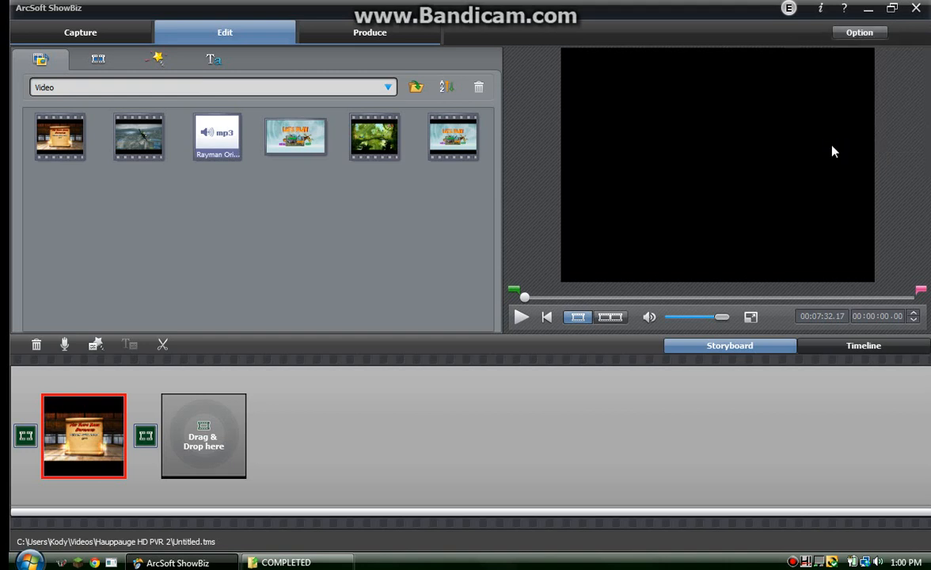
# Select the 16:9 aspect ratio in ShowBiz's project preferences
pyautogui.click(859, 33)
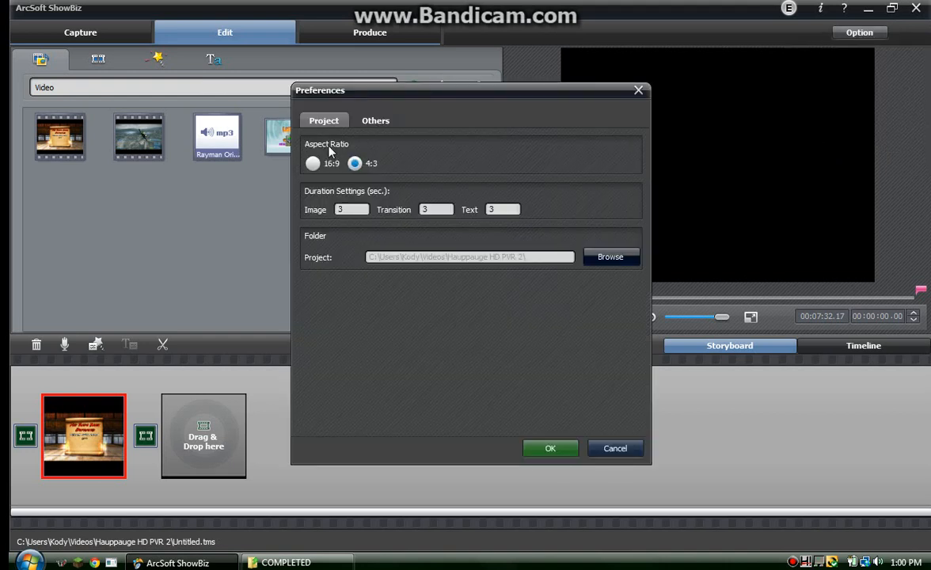
pyautogui.moveTo(543, 130)
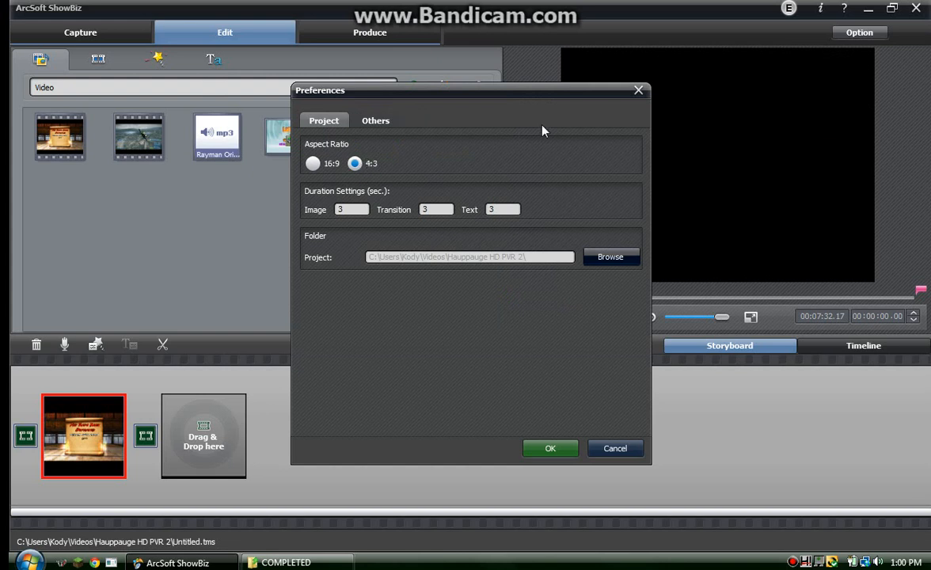
pyautogui.click(550, 448)
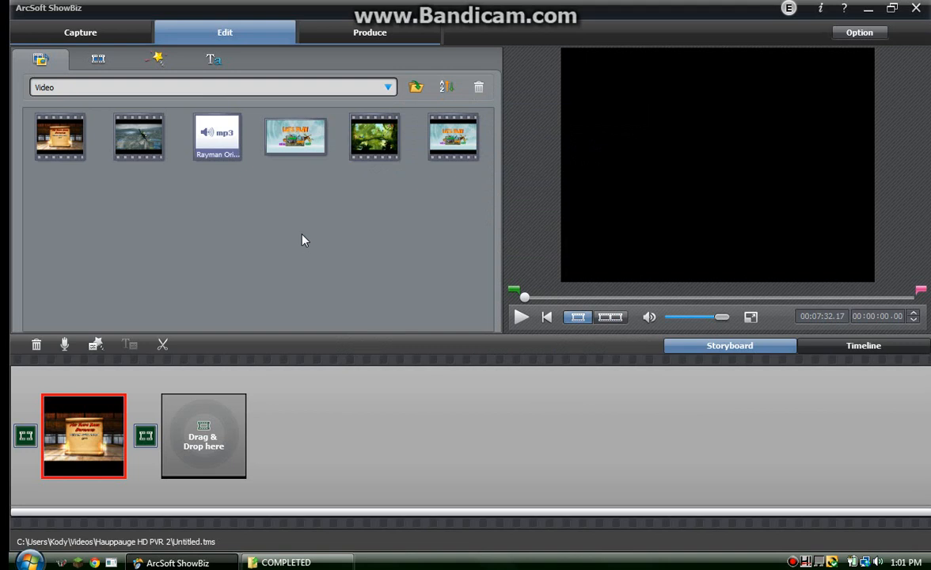
pyautogui.moveTo(99, 493)
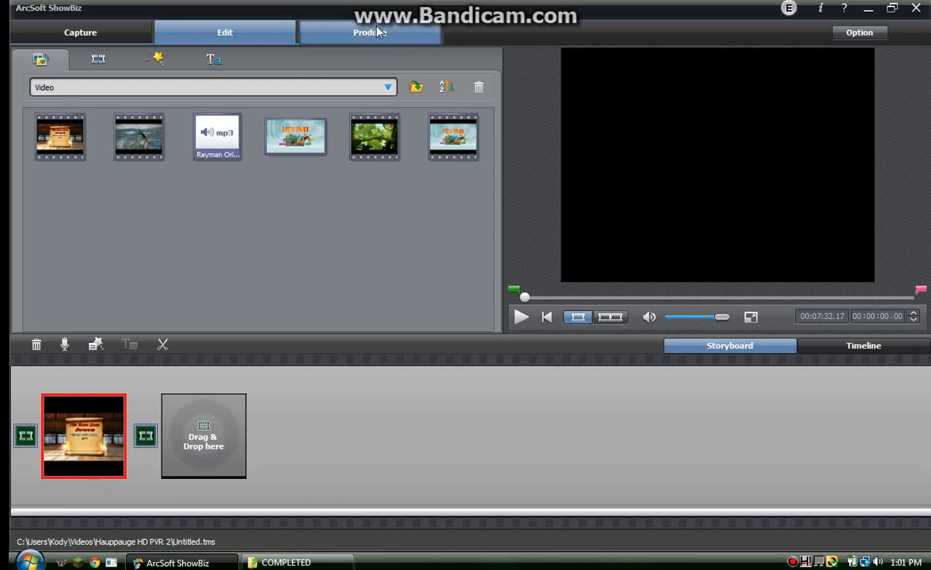
# Switch ShowBiz to the Produce screen
pyautogui.click(369, 32)
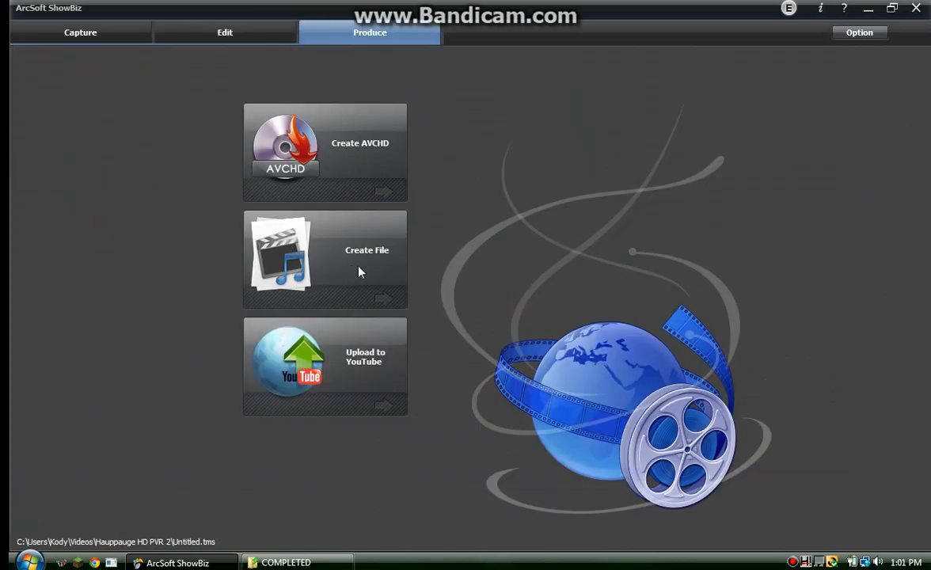
# Review the Create File settings (MPEG1, High Quality 1920x1080) and close them
pyautogui.click(325, 259)
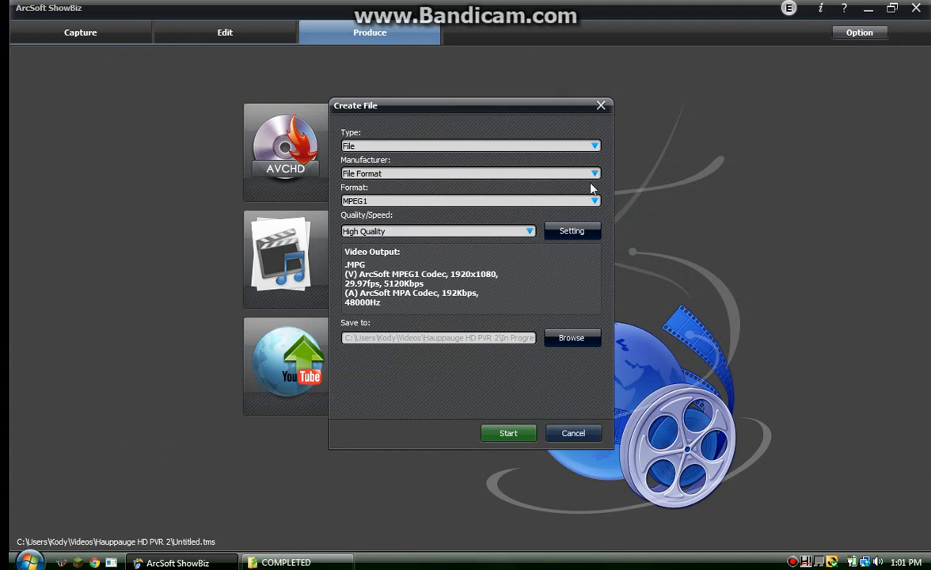
pyautogui.moveTo(609, 200)
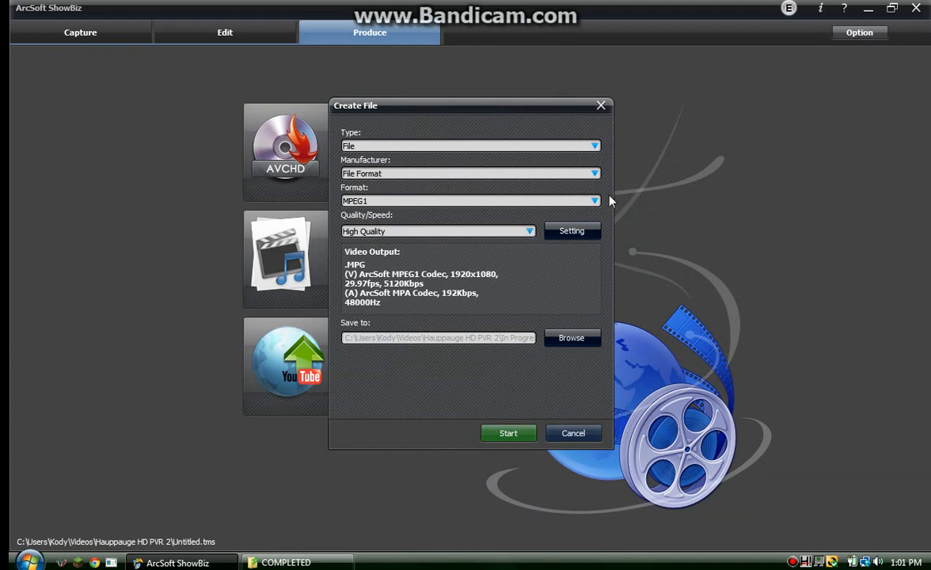
pyautogui.click(594, 200)
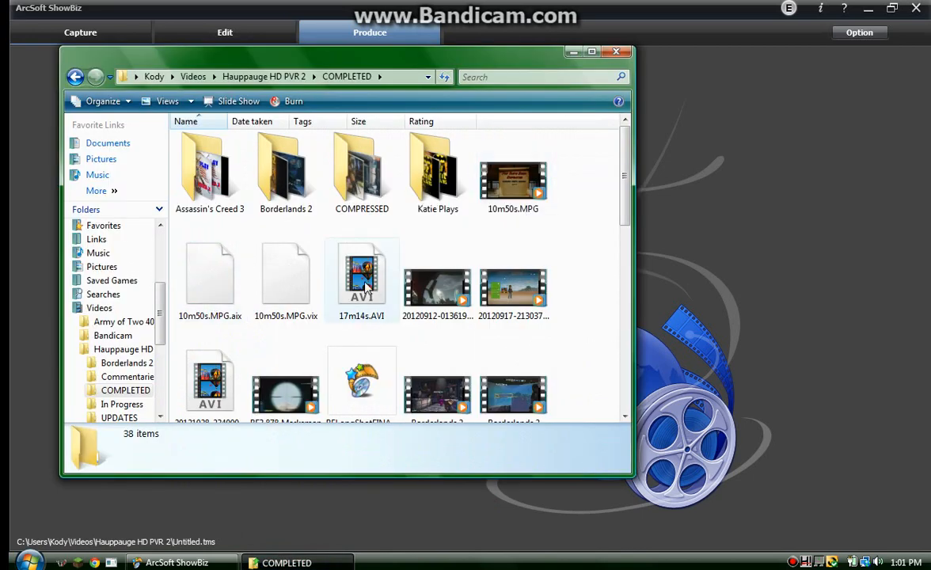
# Browse the 10m50s.MPG and 17m14s.AVI recordings in COMPLETED, then return to ShowBiz
pyautogui.click(512, 173)
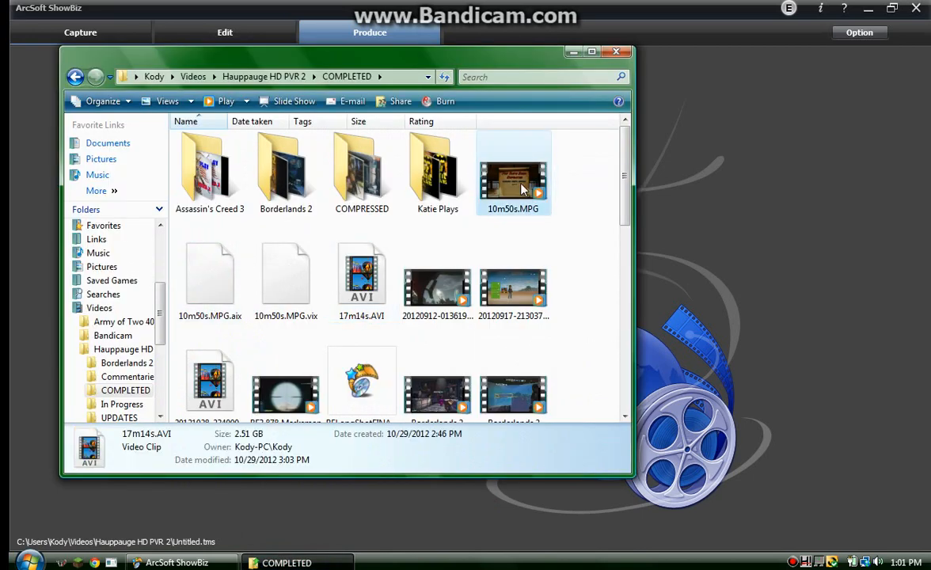
pyautogui.click(512, 172)
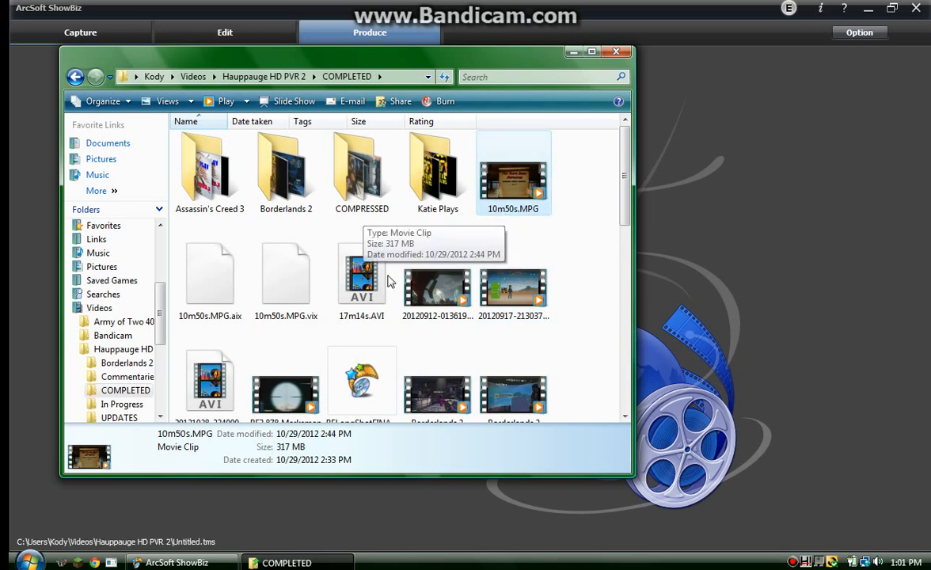
pyautogui.click(362, 273)
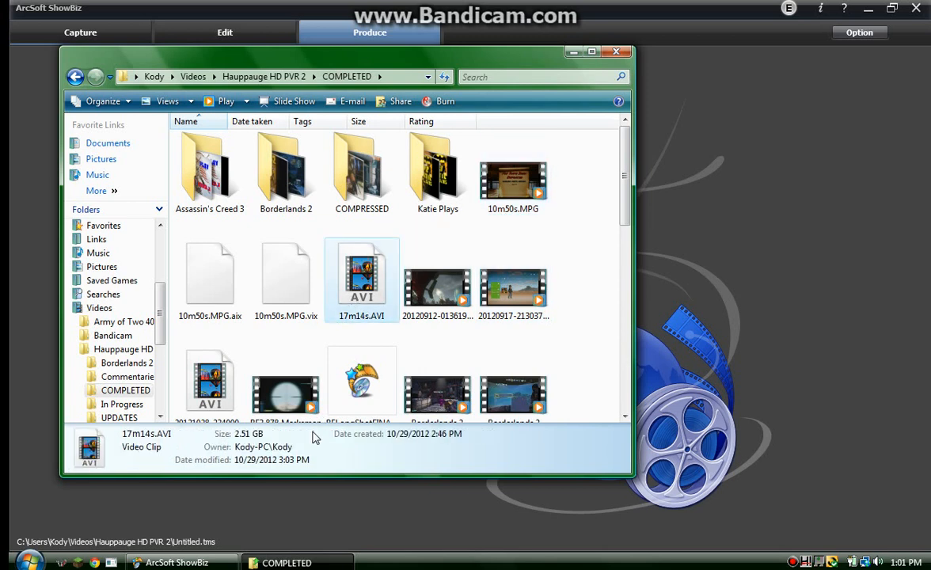
pyautogui.moveTo(255, 460)
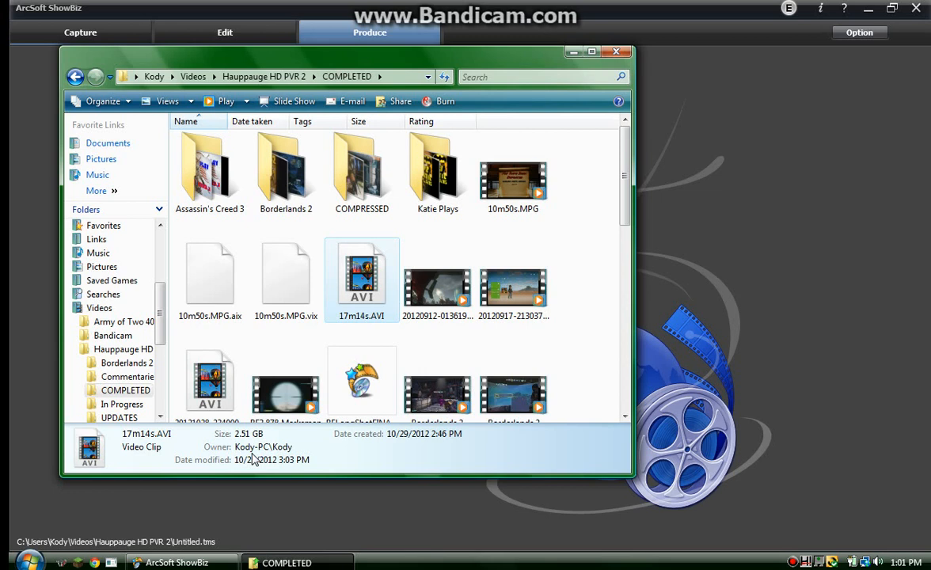
pyautogui.moveTo(238, 443)
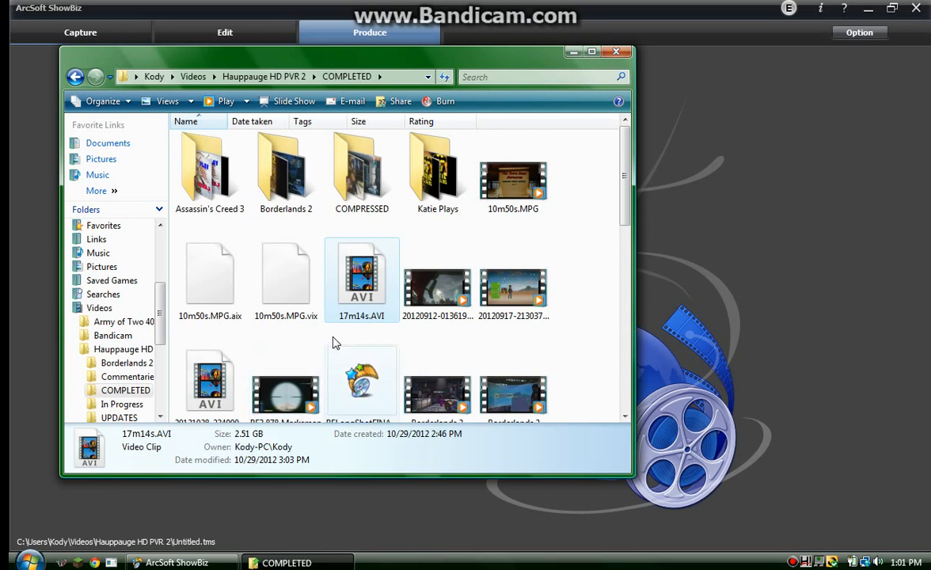
pyautogui.moveTo(359, 324)
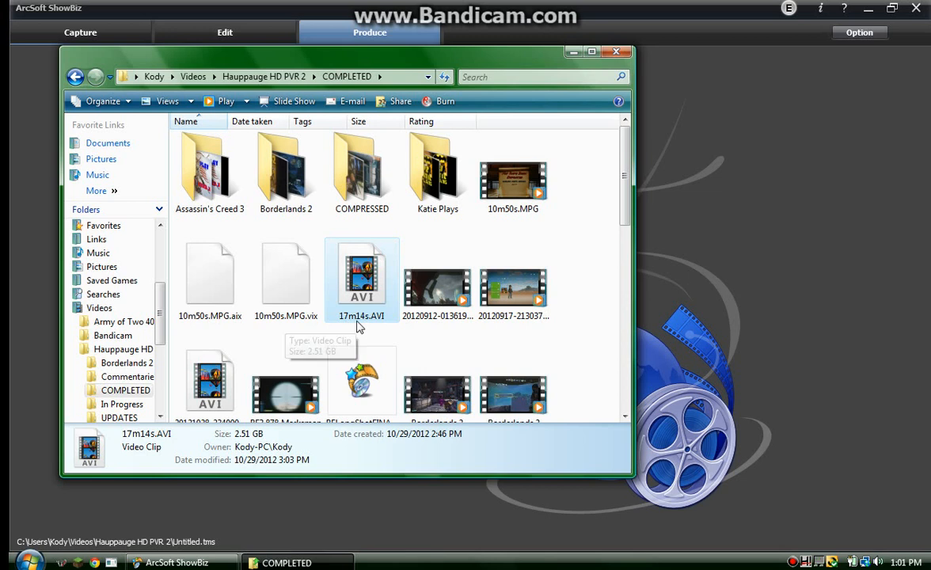
pyautogui.moveTo(578, 226)
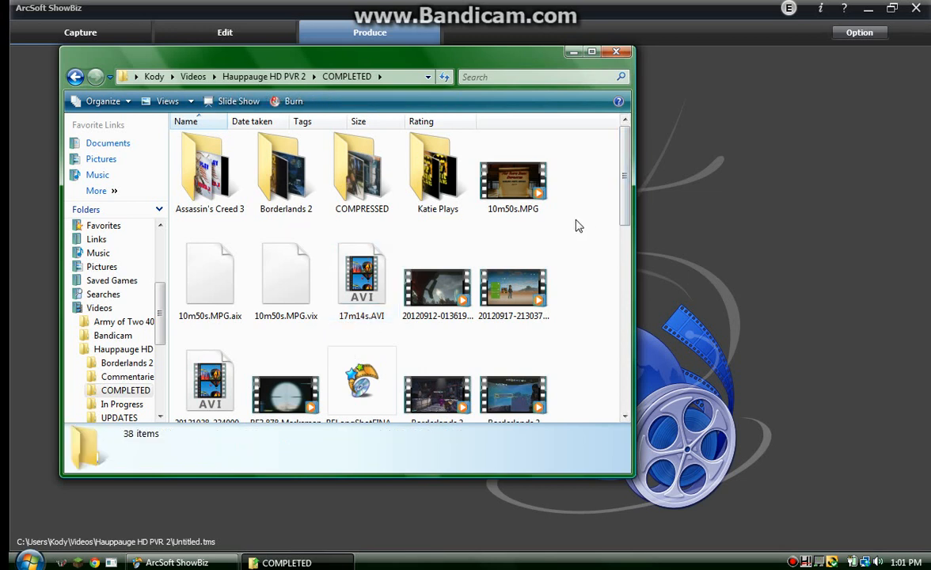
pyautogui.moveTo(574, 222)
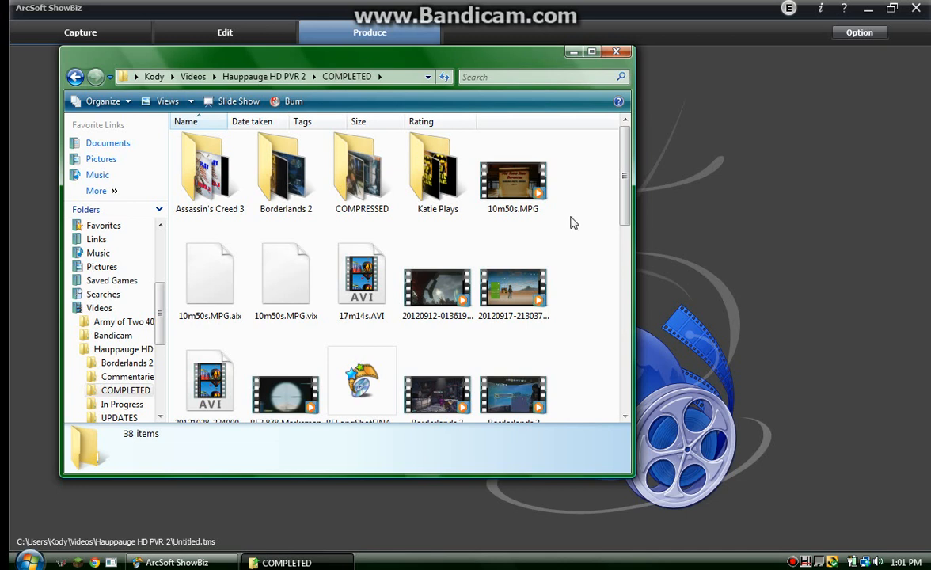
pyautogui.click(361, 277)
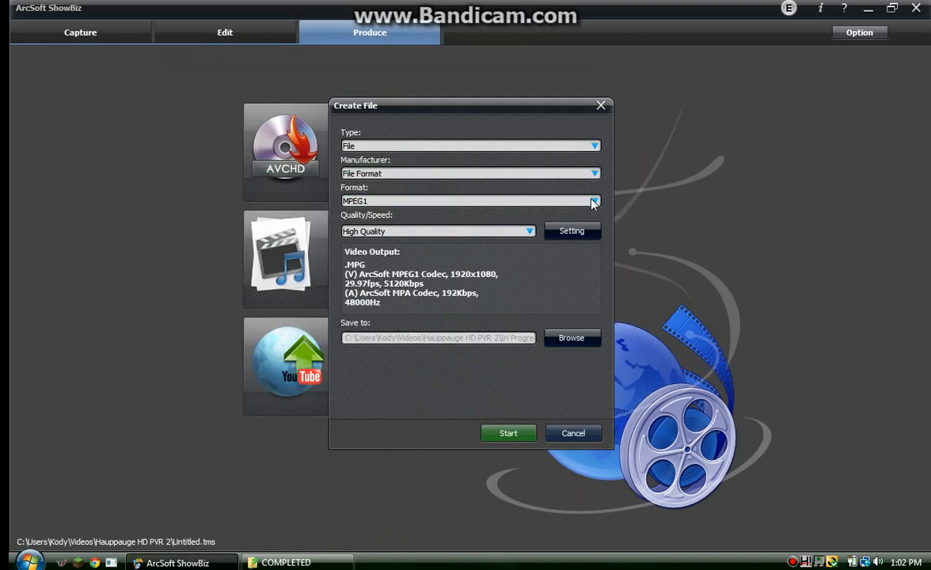
# Choose High Quality in Create File and open the detailed video settings
pyautogui.click(595, 200)
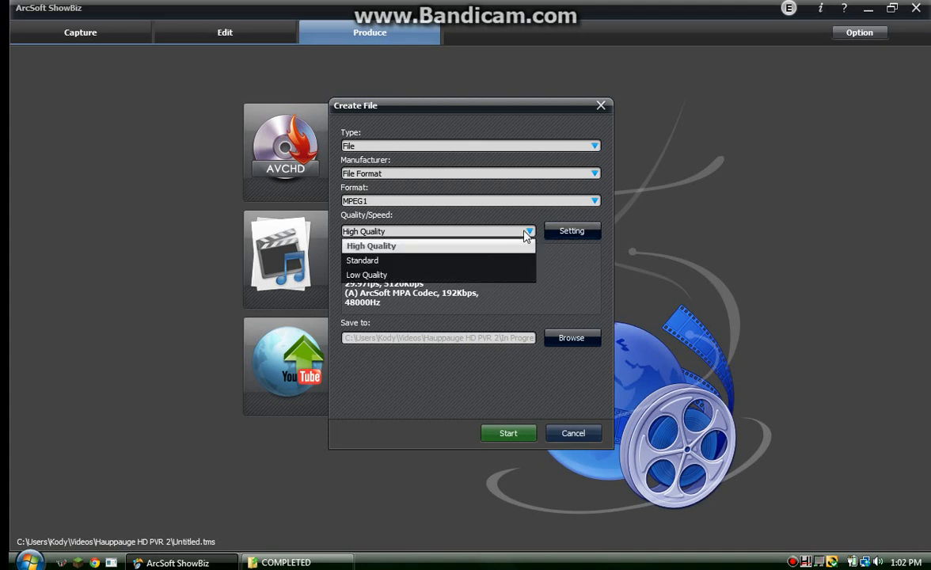
pyautogui.moveTo(506, 252)
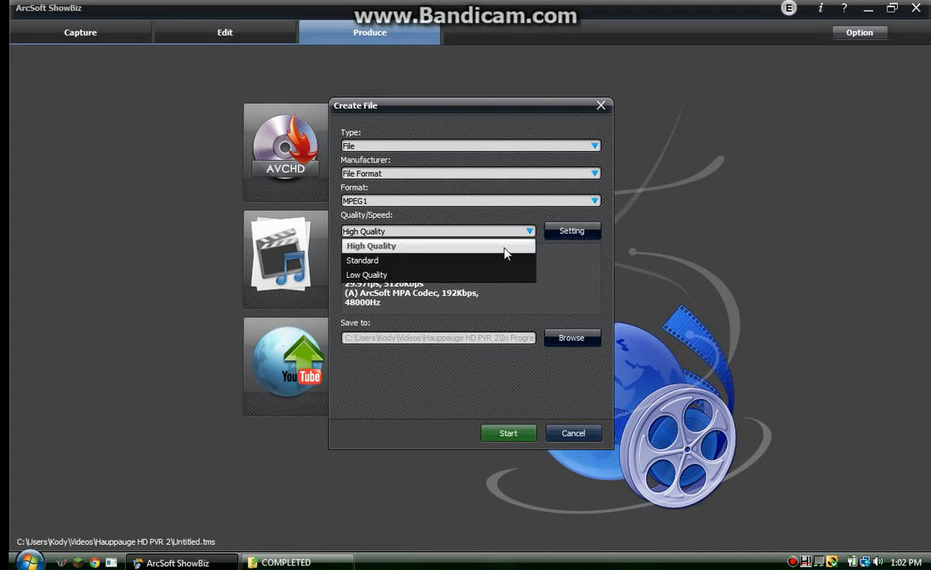
pyautogui.click(571, 230)
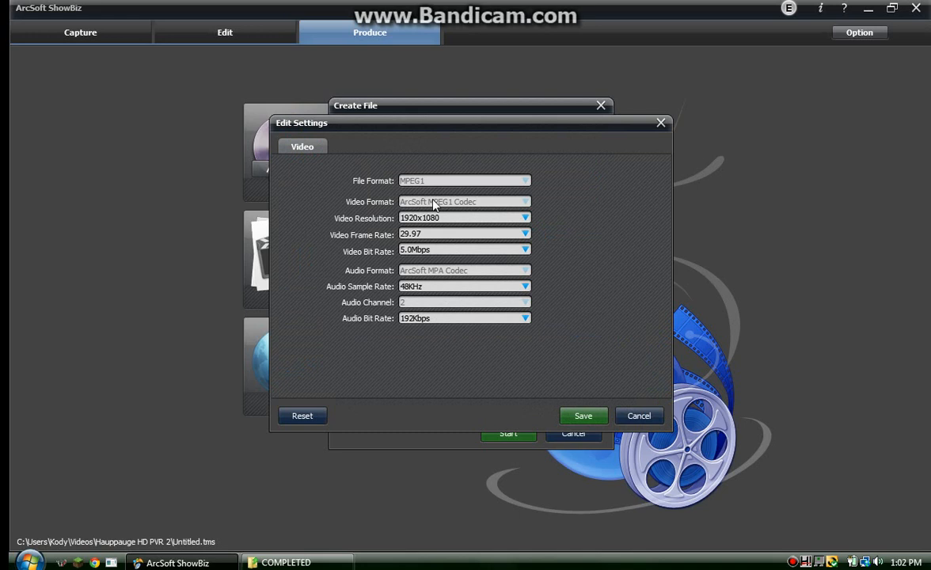
pyautogui.moveTo(558, 198)
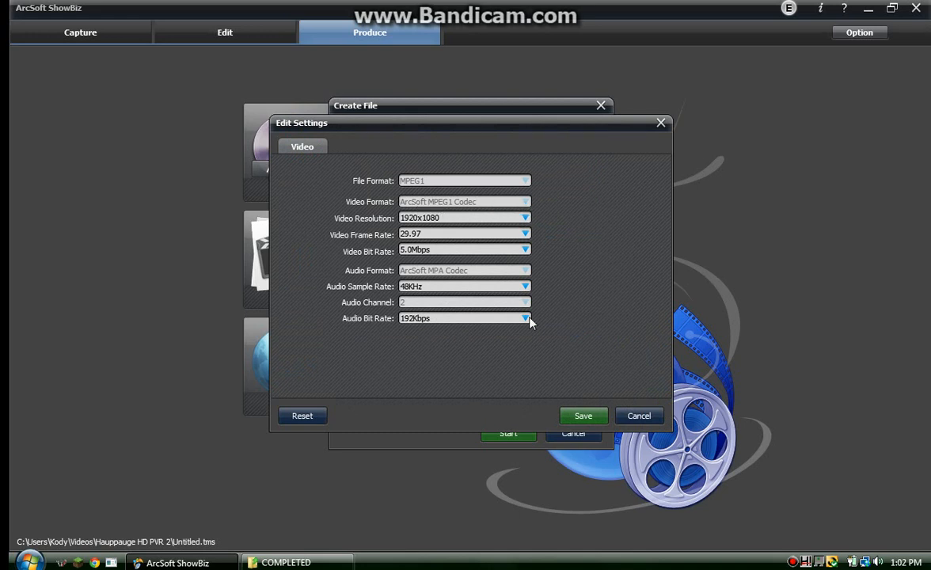
pyautogui.moveTo(542, 207)
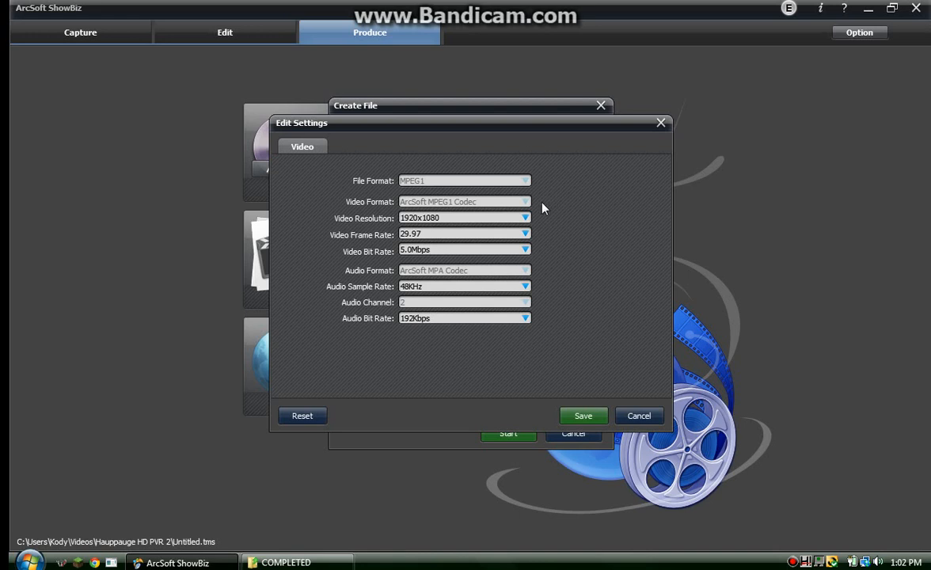
# Keep 1920x1080 as the MPEG1 video resolution in Edit Settings
pyautogui.click(525, 217)
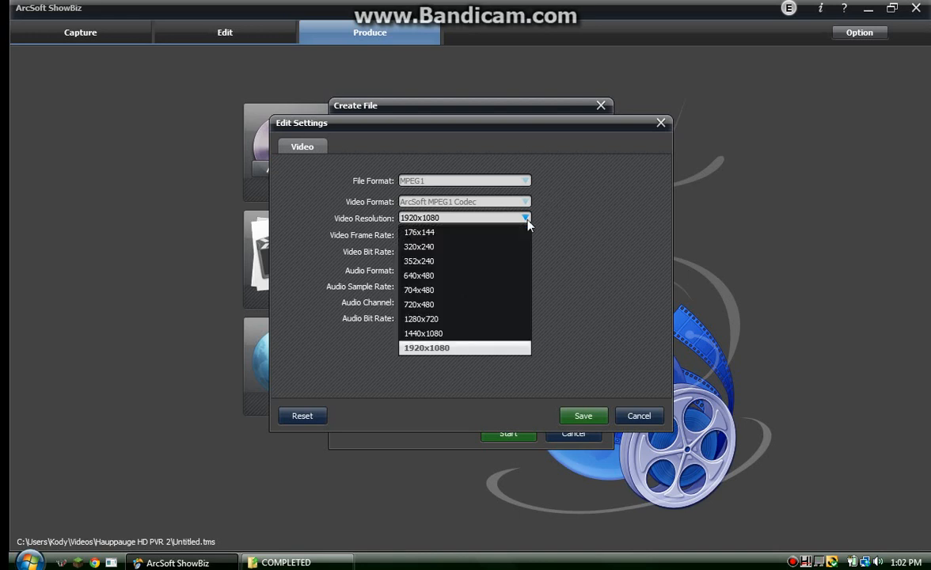
pyautogui.click(427, 348)
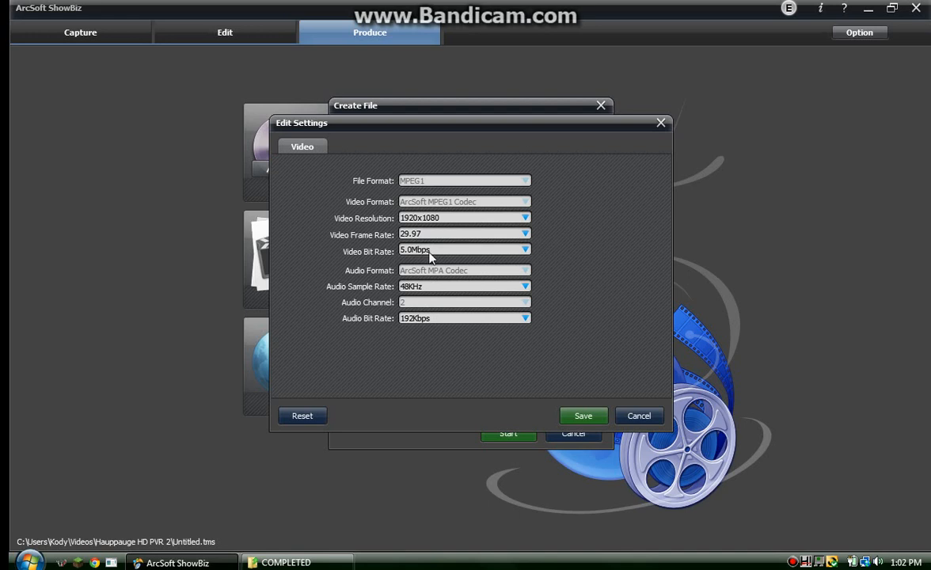
pyautogui.moveTo(404, 258)
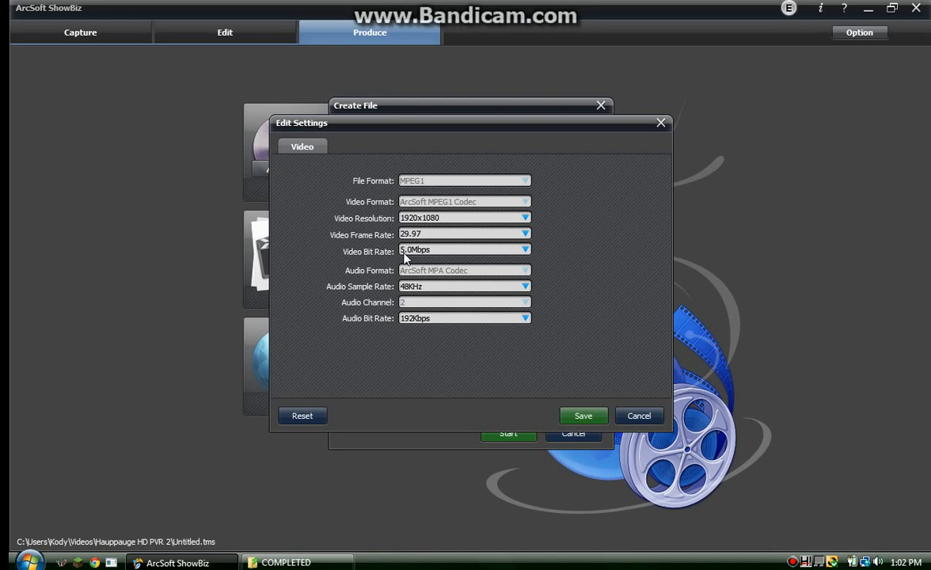
pyautogui.moveTo(618, 383)
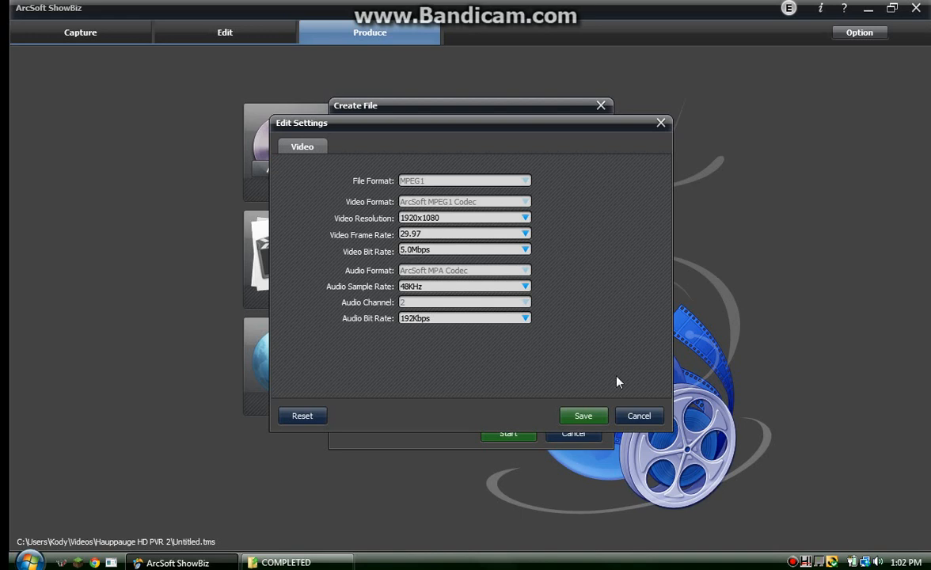
pyautogui.moveTo(583, 415)
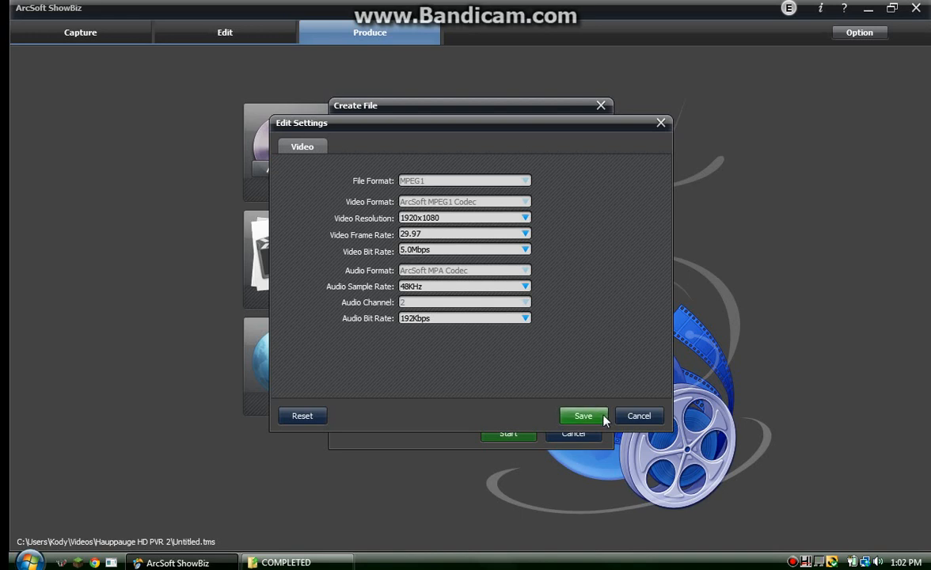
pyautogui.moveTo(389, 295)
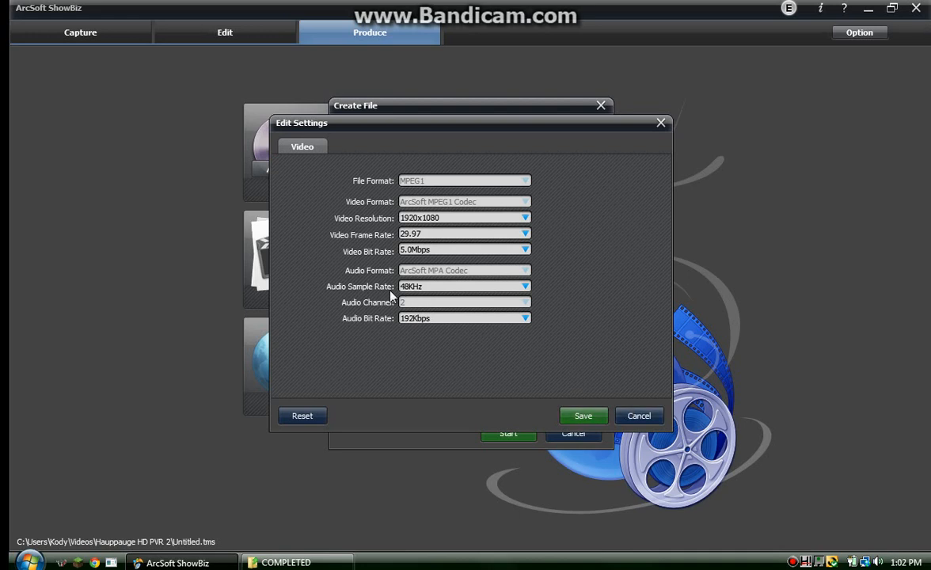
pyautogui.moveTo(515, 296)
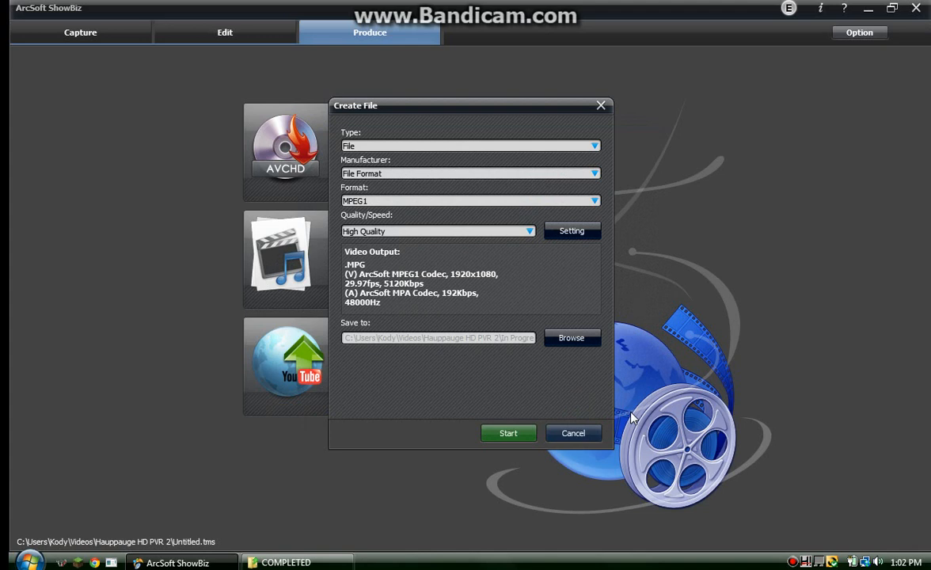
pyautogui.moveTo(586, 160)
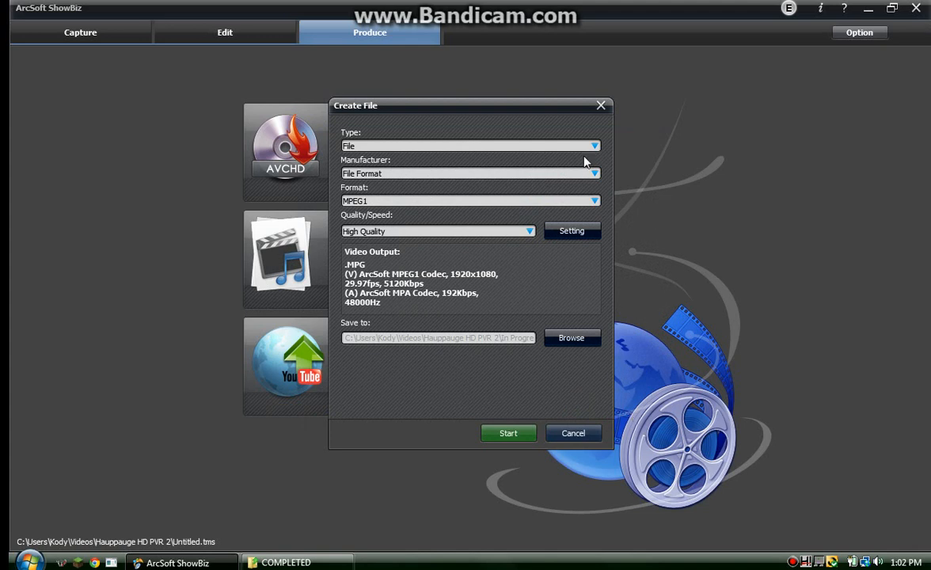
# Close the Create File dialog to return to the Produce screen
pyautogui.click(572, 433)
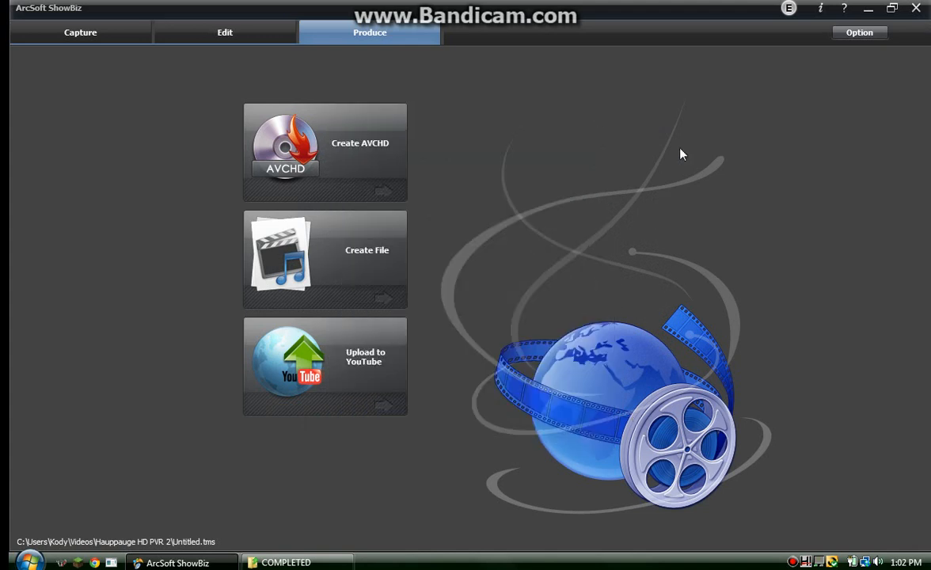